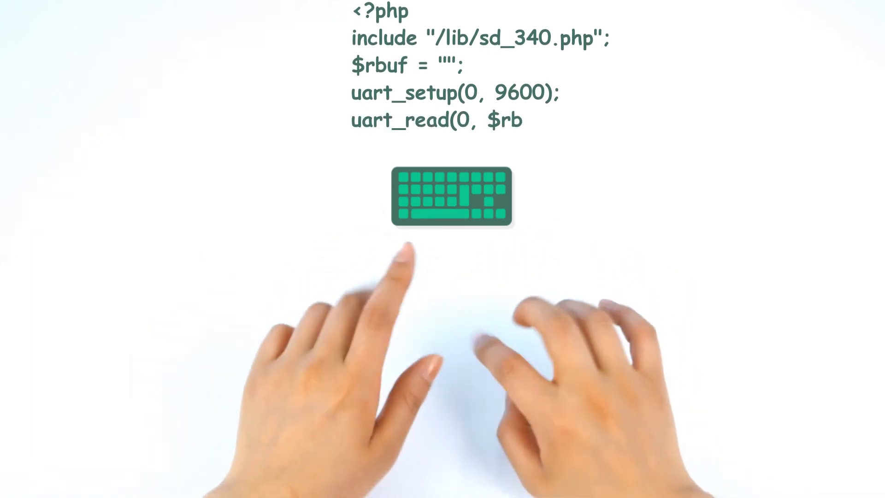
{"action": "type", "text": "uf);"}
{"action": "type", "text": "echo"}
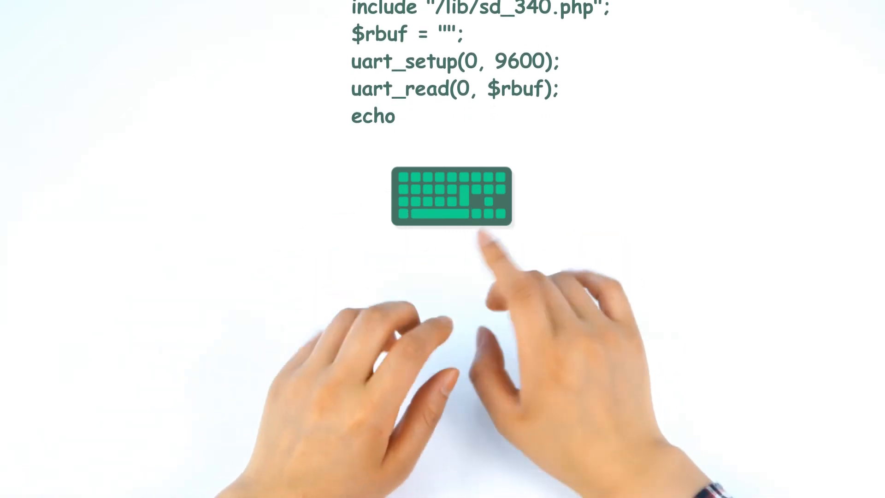
{"action": "type", "text": "$rbuf;"}
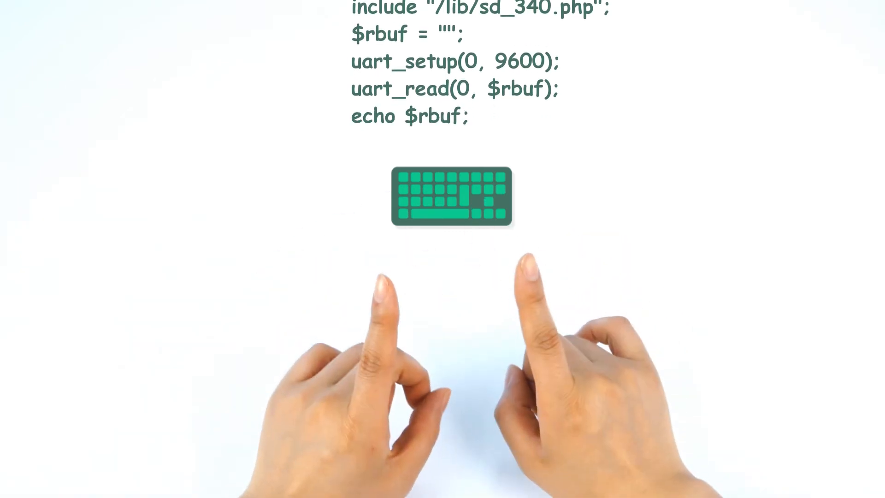